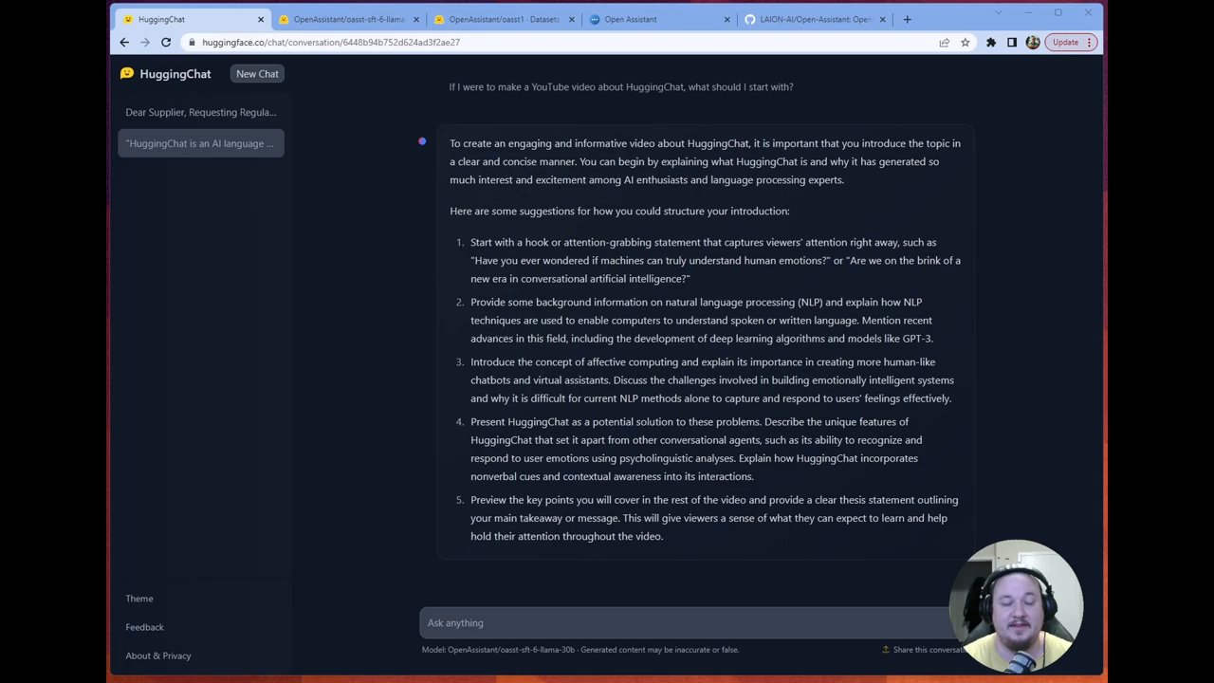
mouse_move(1044, 285)
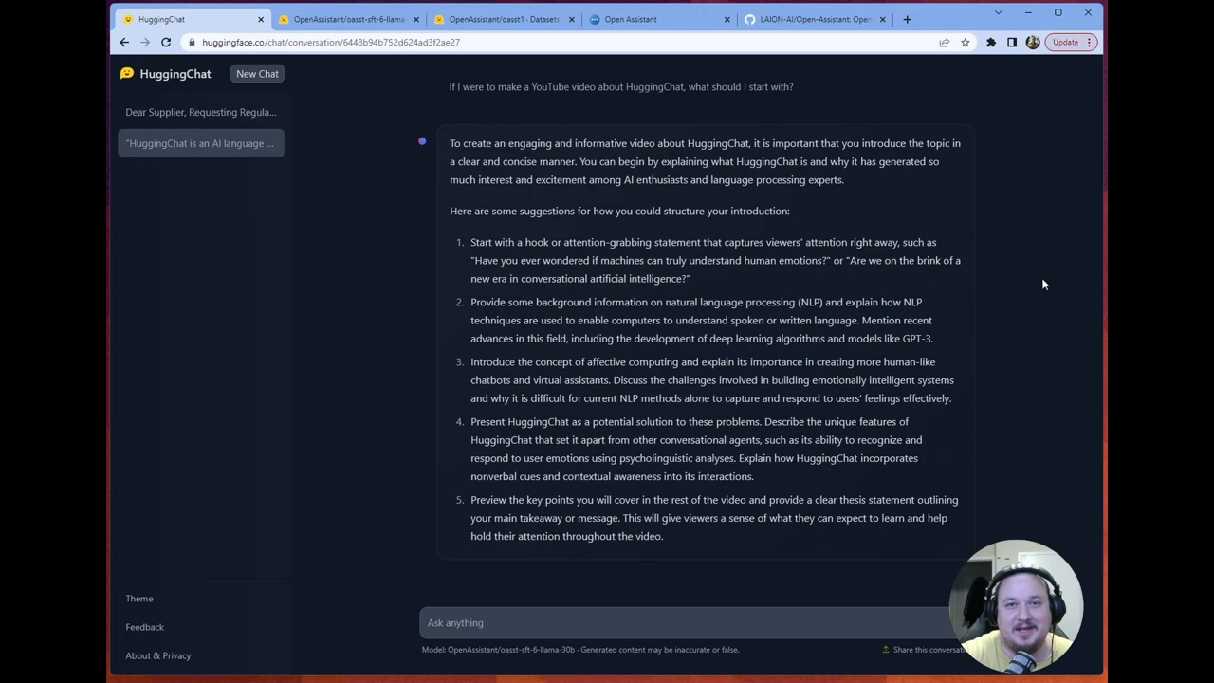
mouse_move(1050, 408)
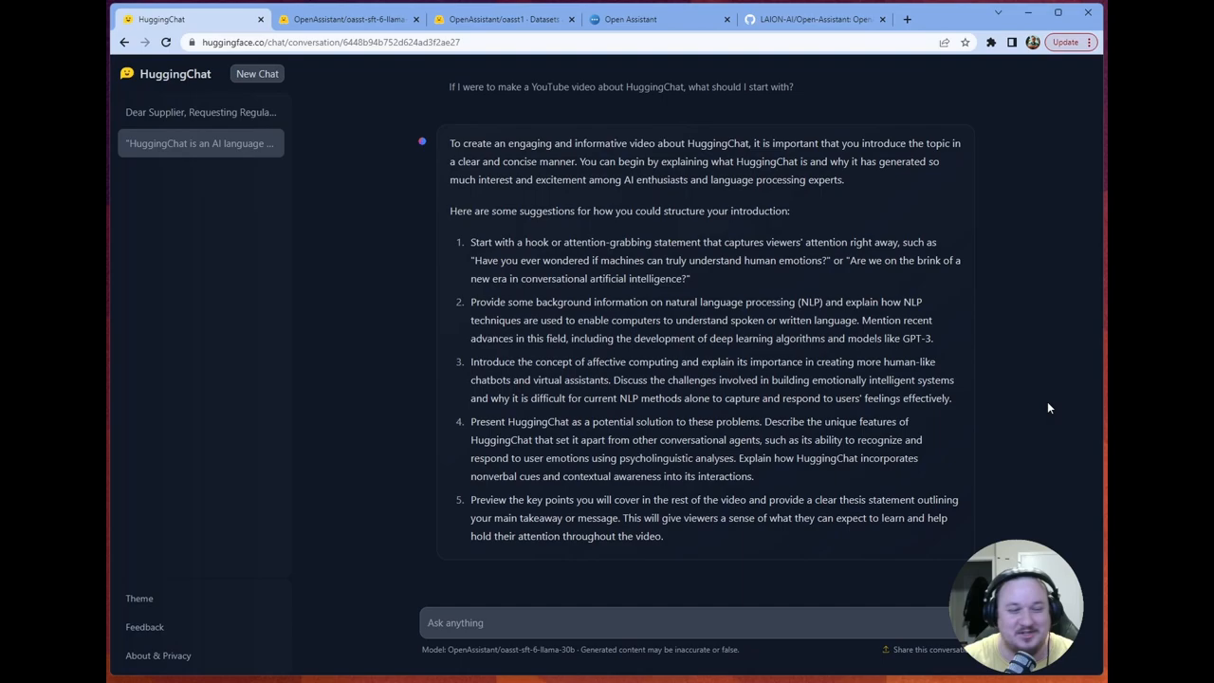
- Start a new HuggingChat conversation asking how to describe HuggingChat's speed
click(256, 72)
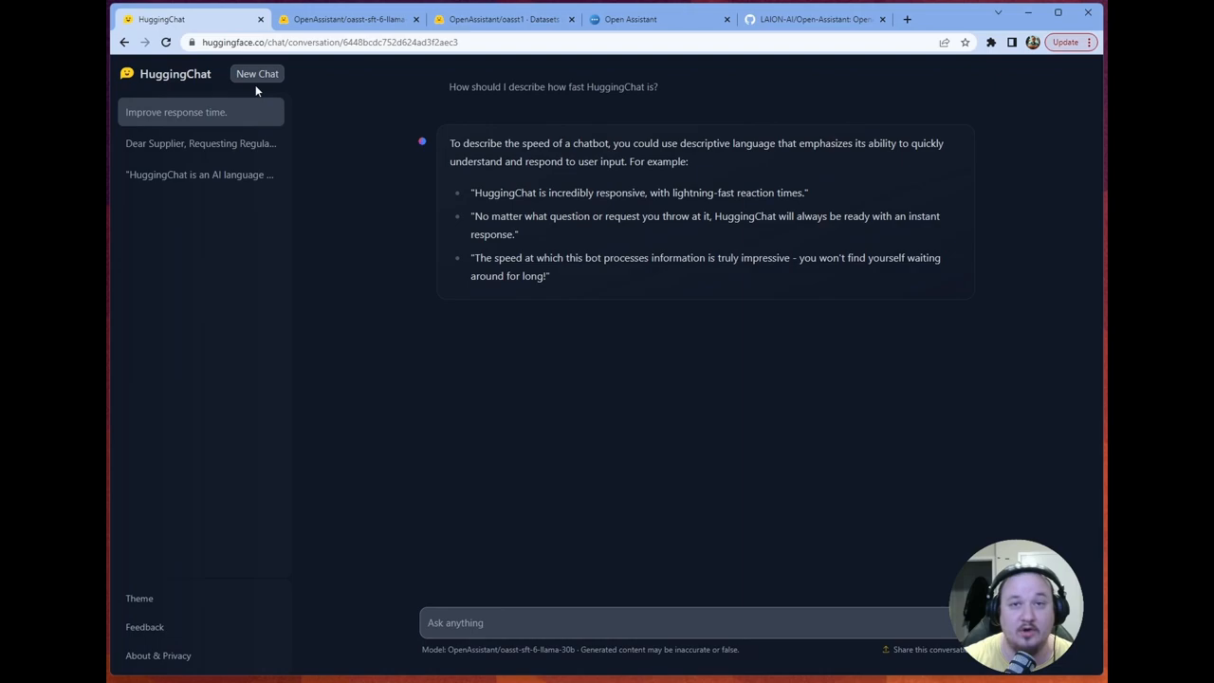
click(258, 73)
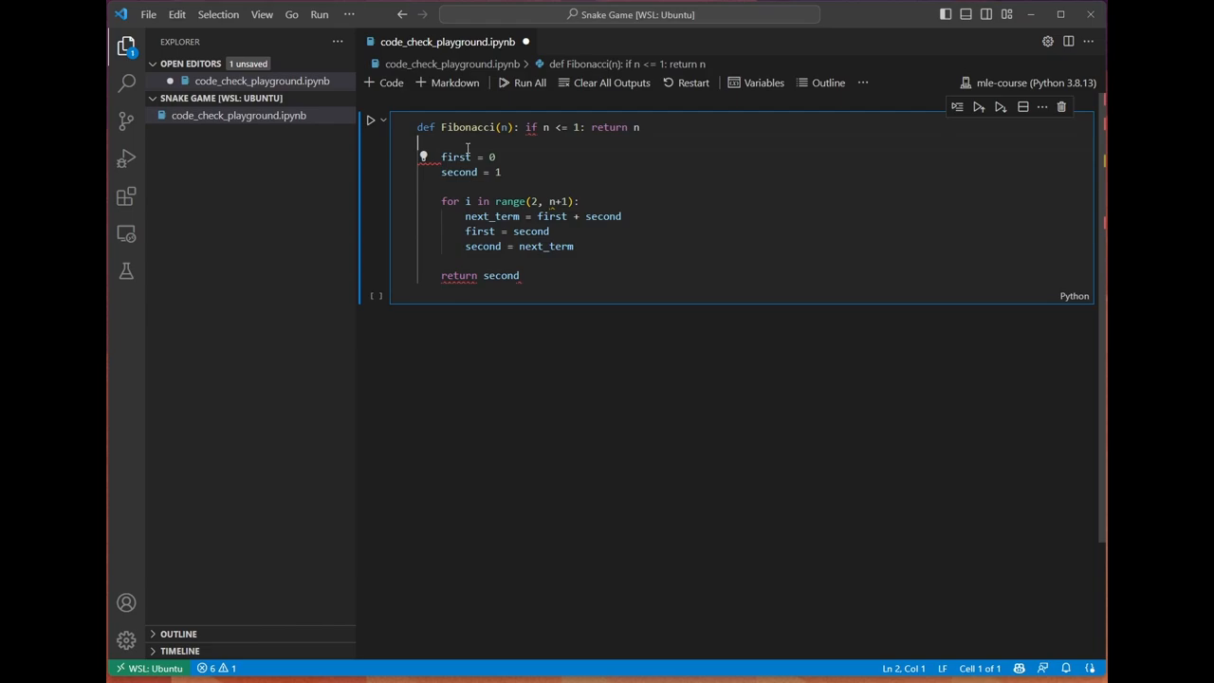
- Switch from the VS Code Fibonacci notebook back to the HuggingChat browser tab
click(529, 83)
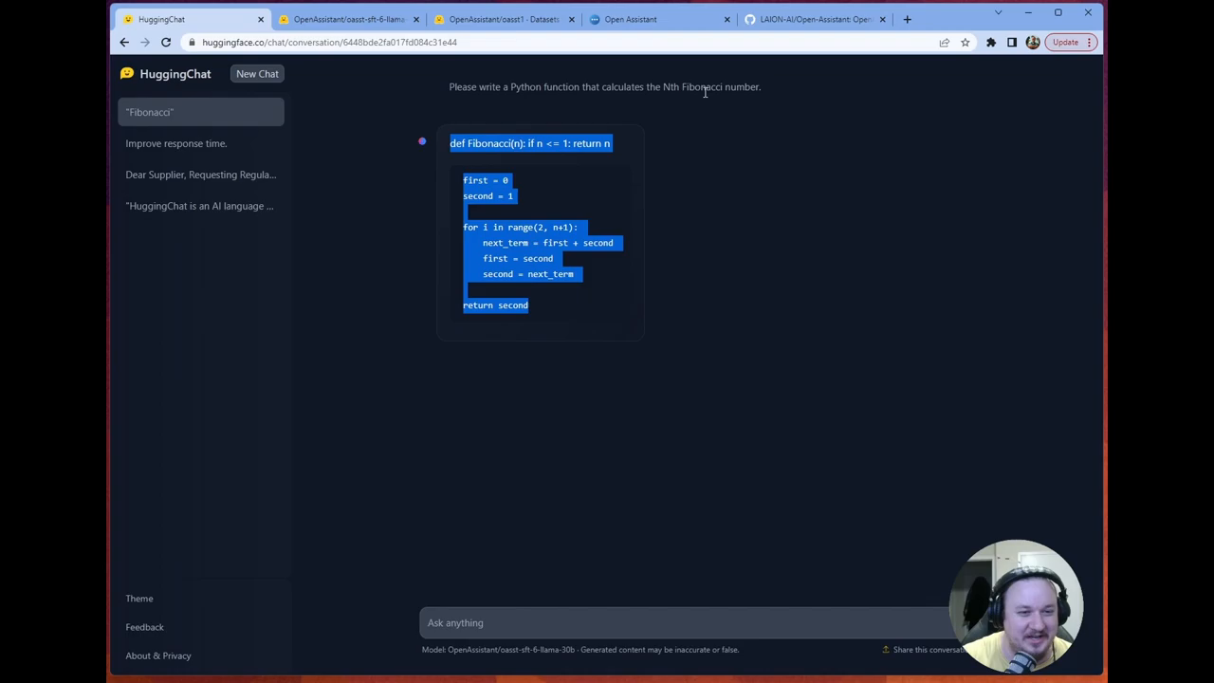
click(788, 207)
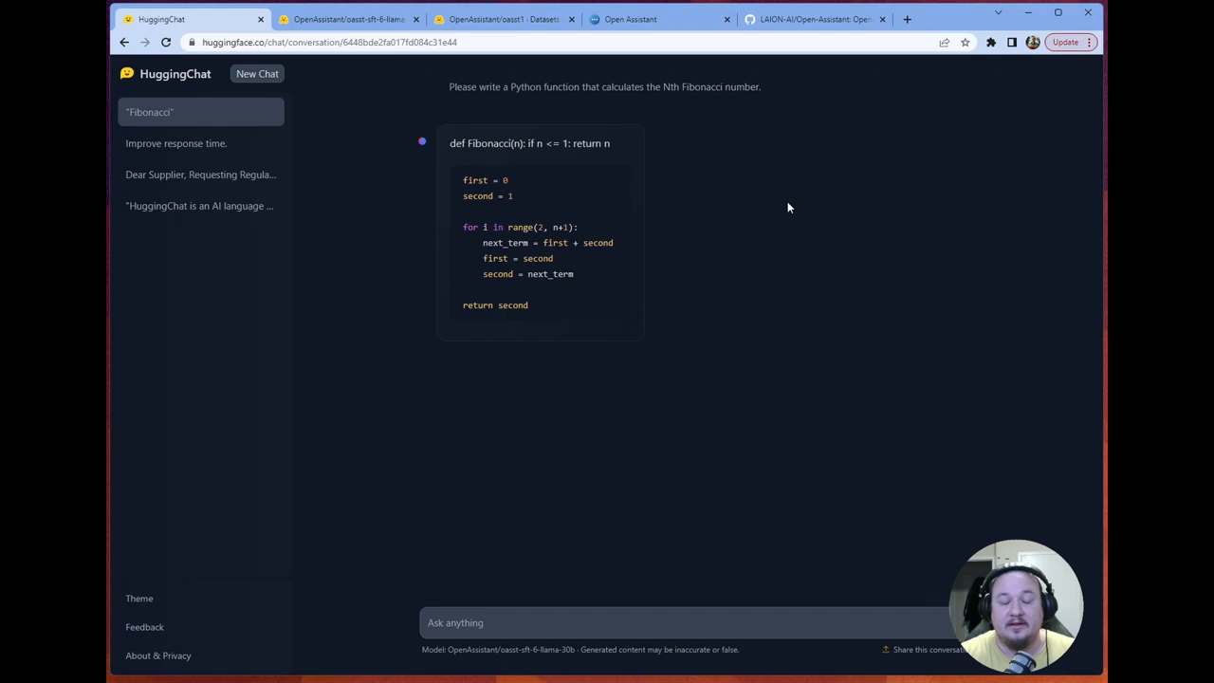
mouse_move(827, 216)
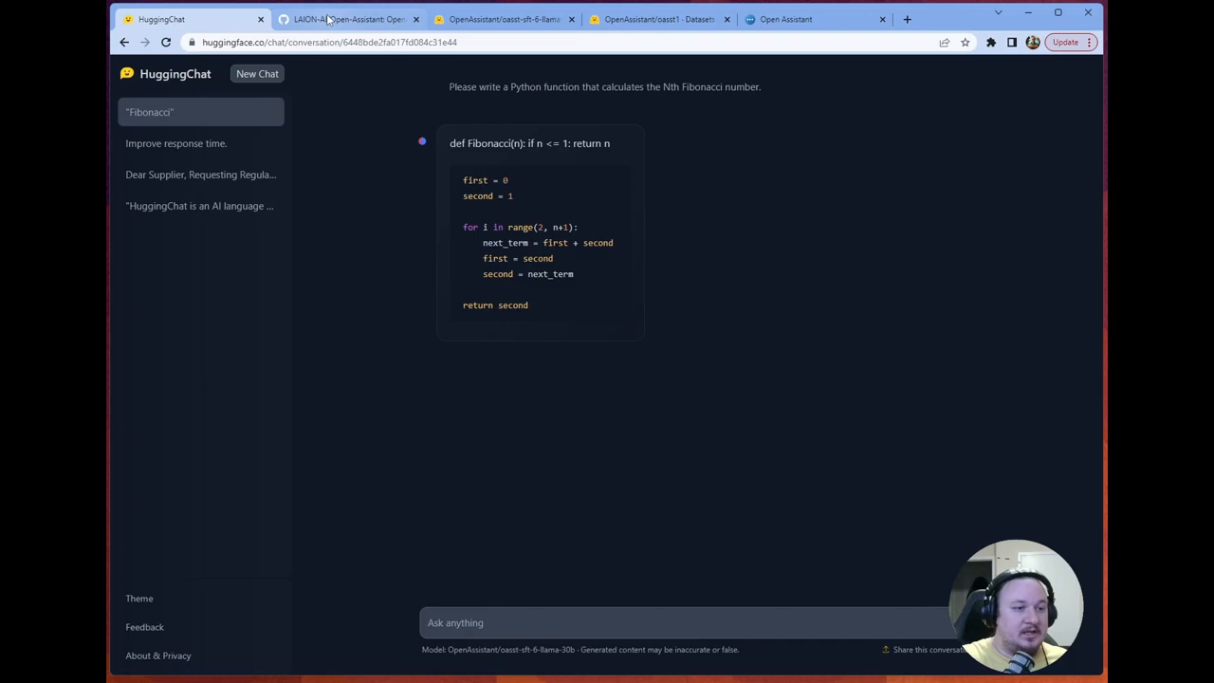
- View the Open Assistant GitHub README, then return to the HuggingChat Fibonacci conversation
click(349, 19)
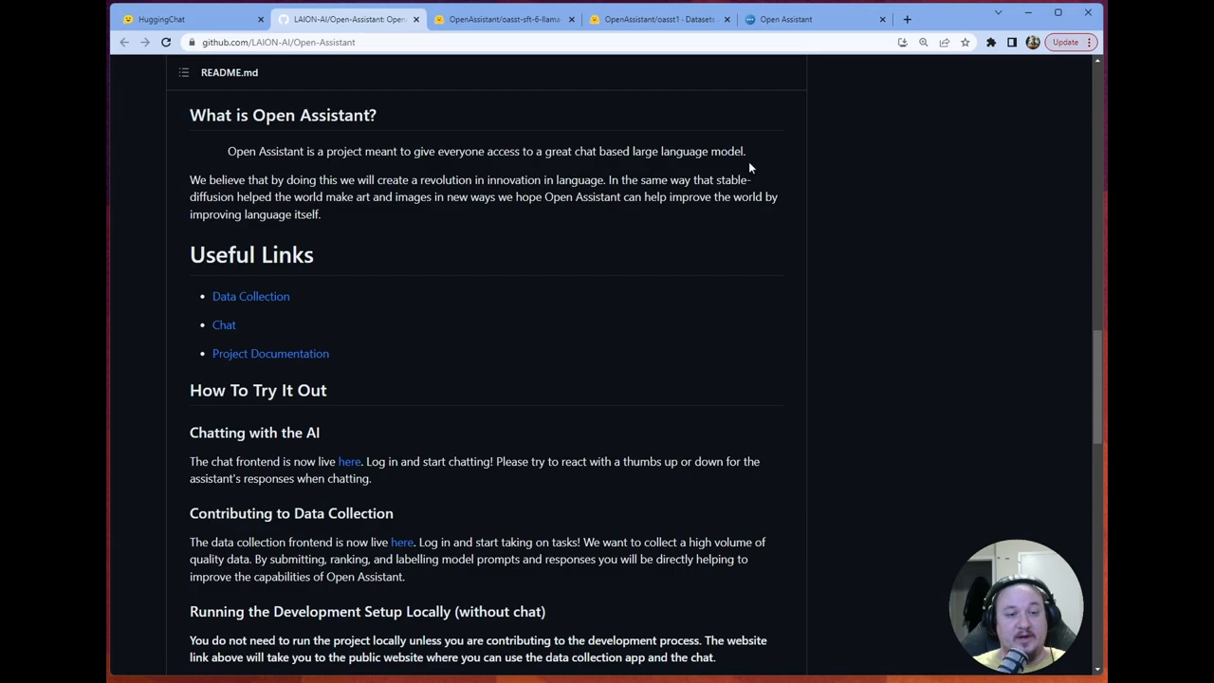
mouse_move(976, 227)
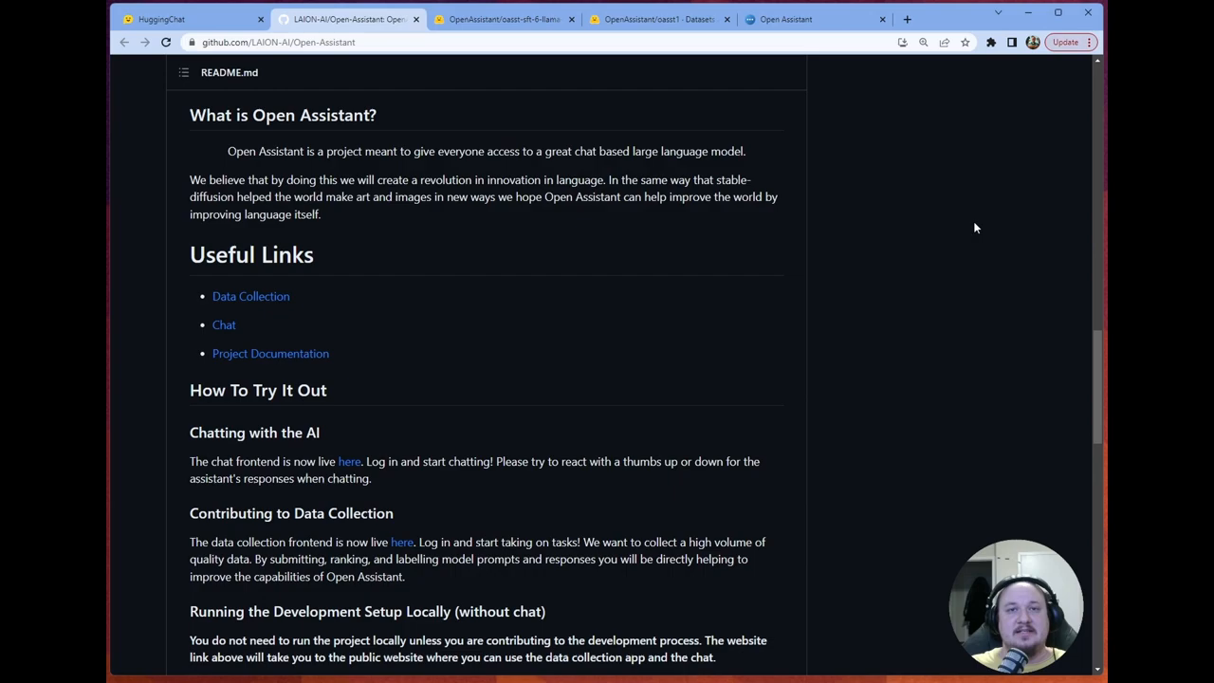
mouse_move(839, 247)
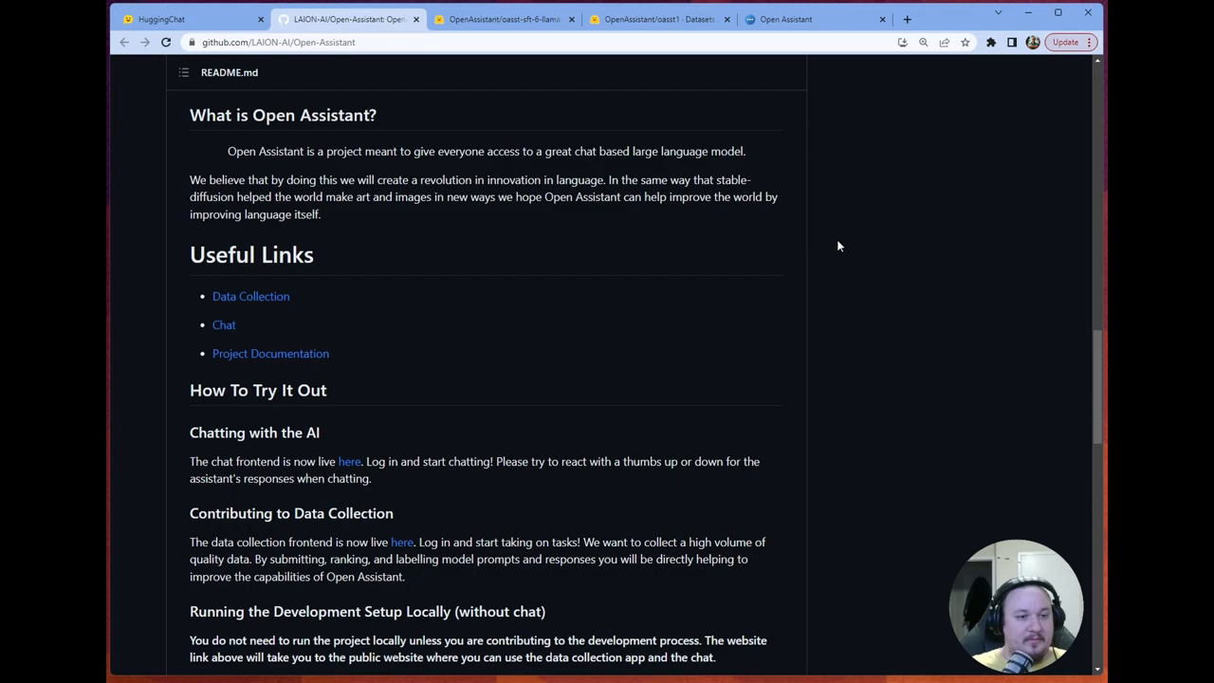
mouse_move(877, 250)
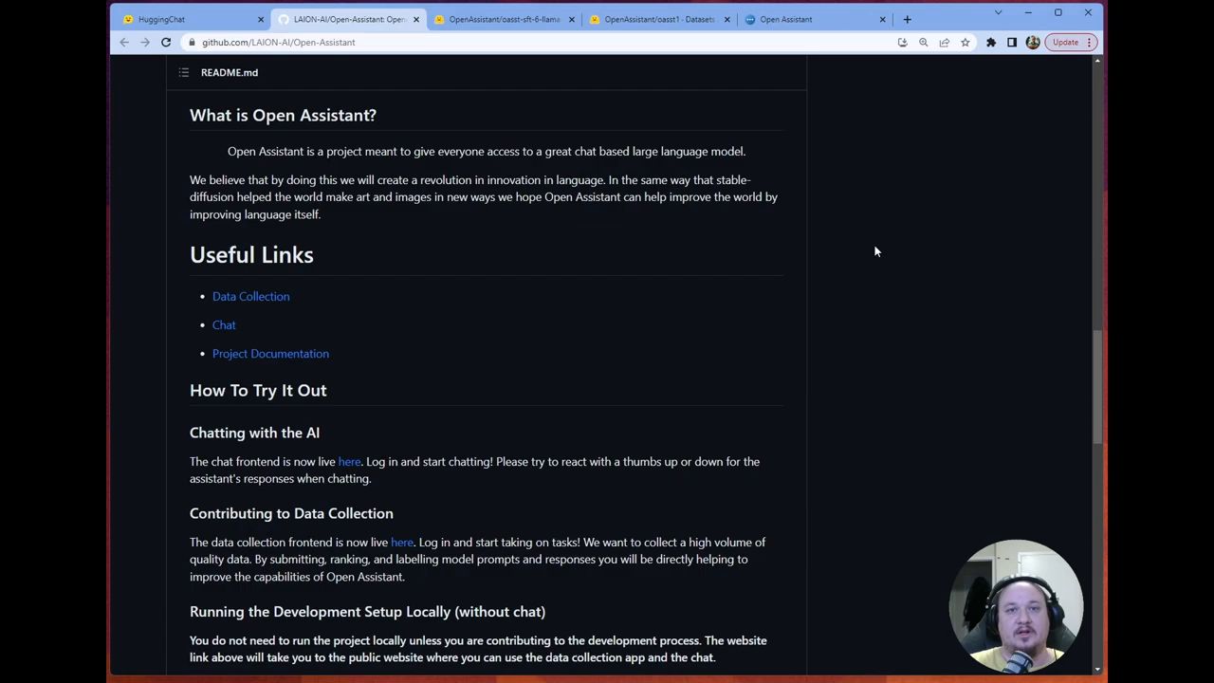
click(162, 19)
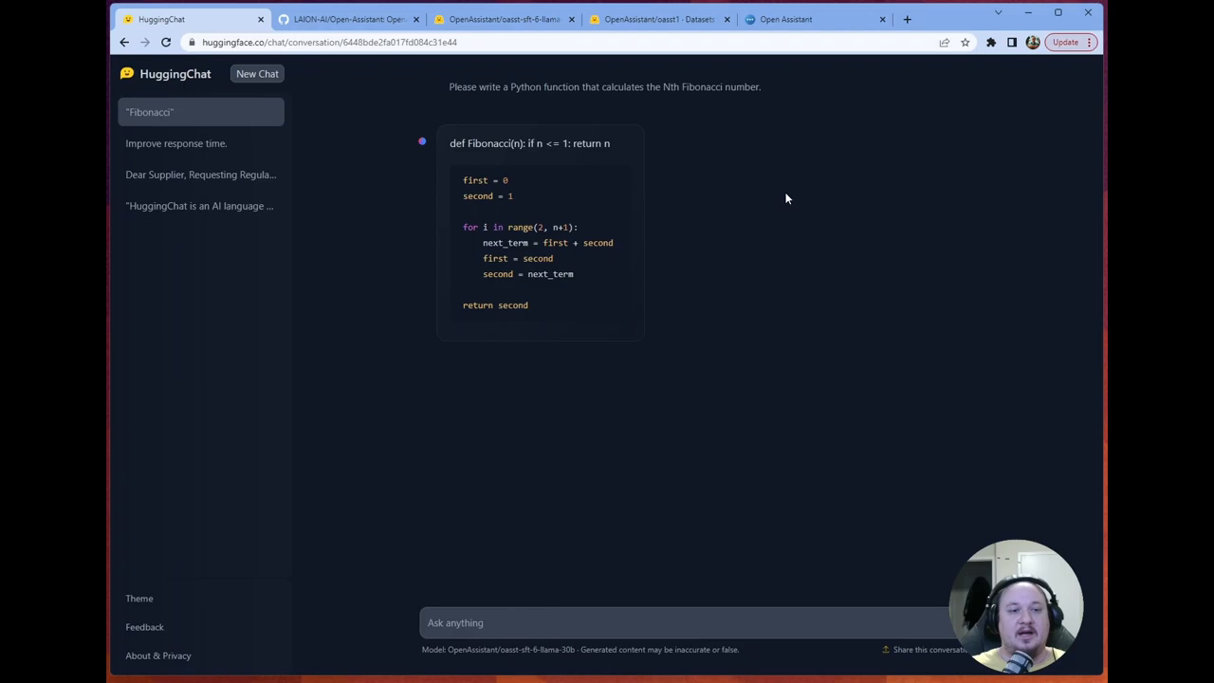
mouse_move(839, 156)
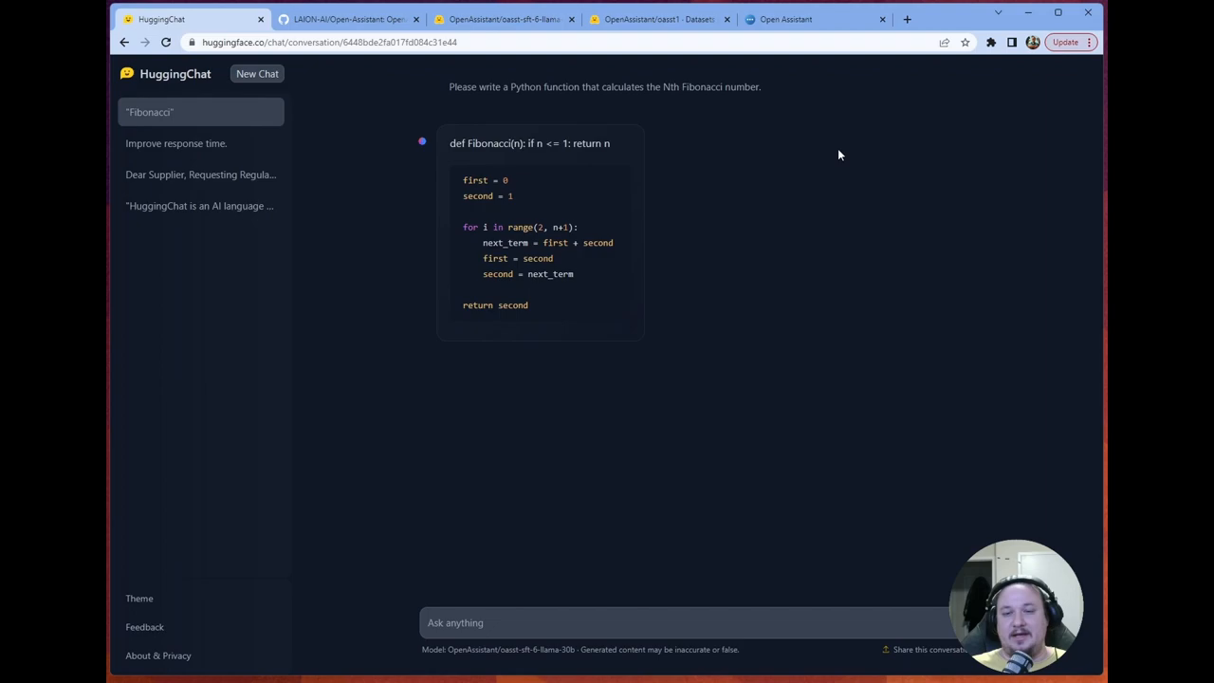
mouse_move(865, 140)
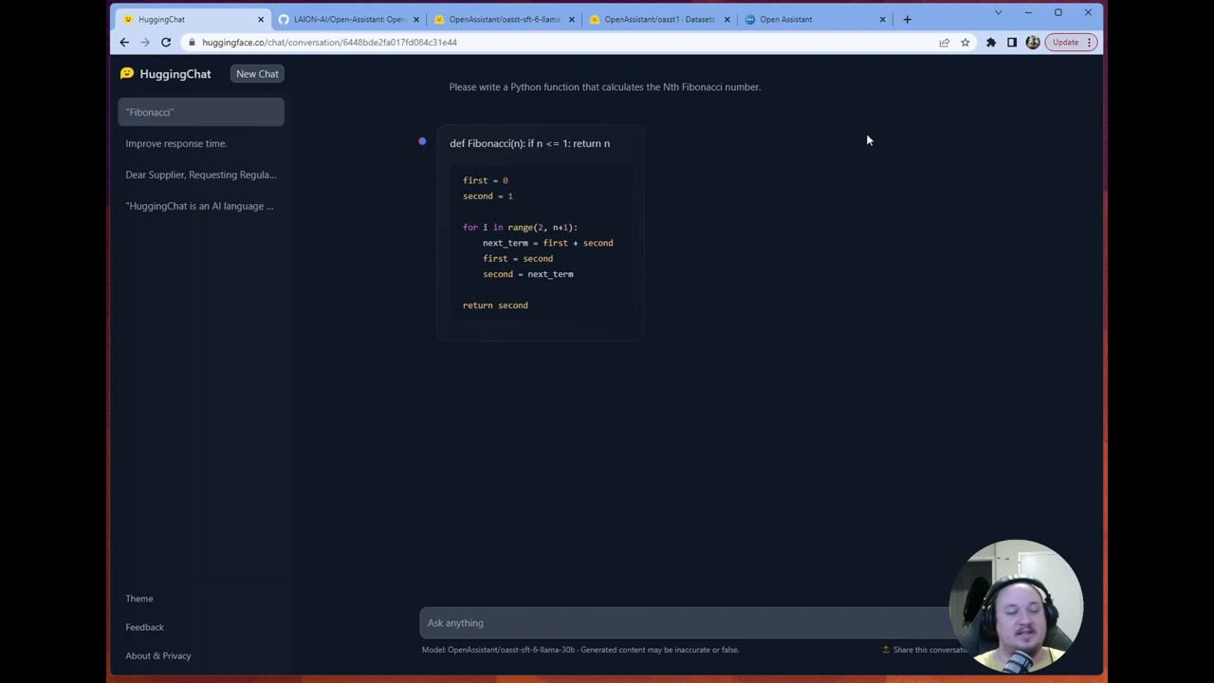
- Show the OpenAssistant oasst-sft-6-llama-30b-xor model card on Hugging Face
click(503, 19)
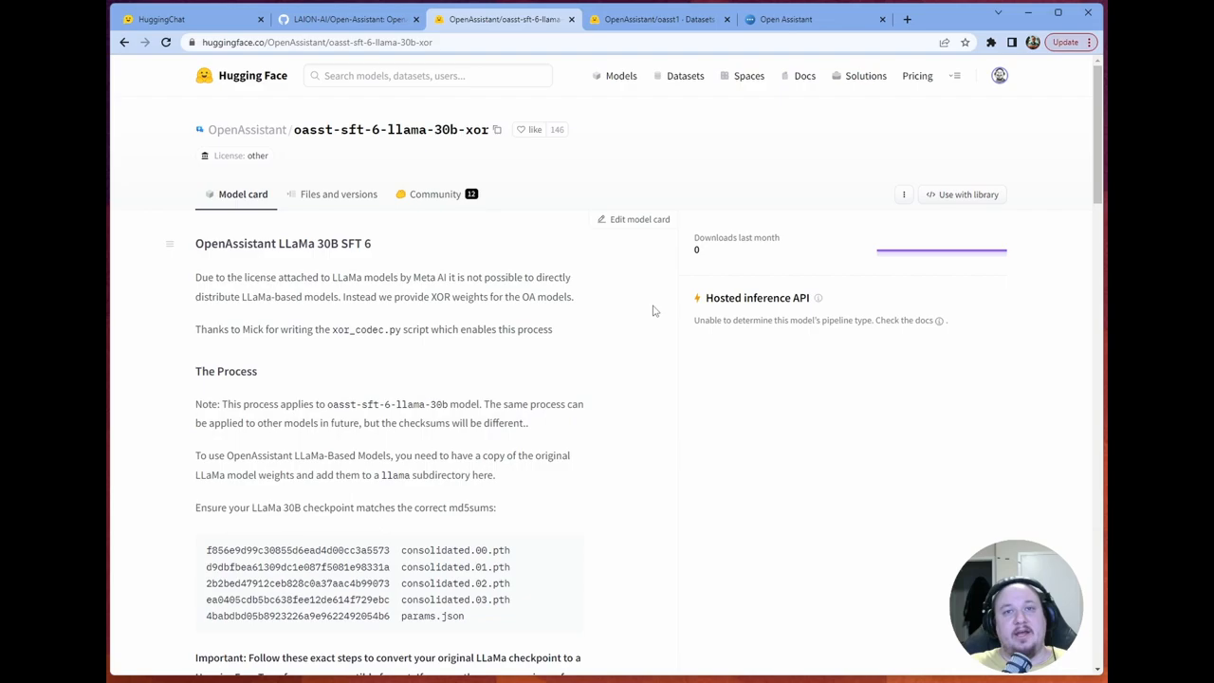
- Show the OpenAssistant/oasst1 dataset page on Hugging Face
click(660, 19)
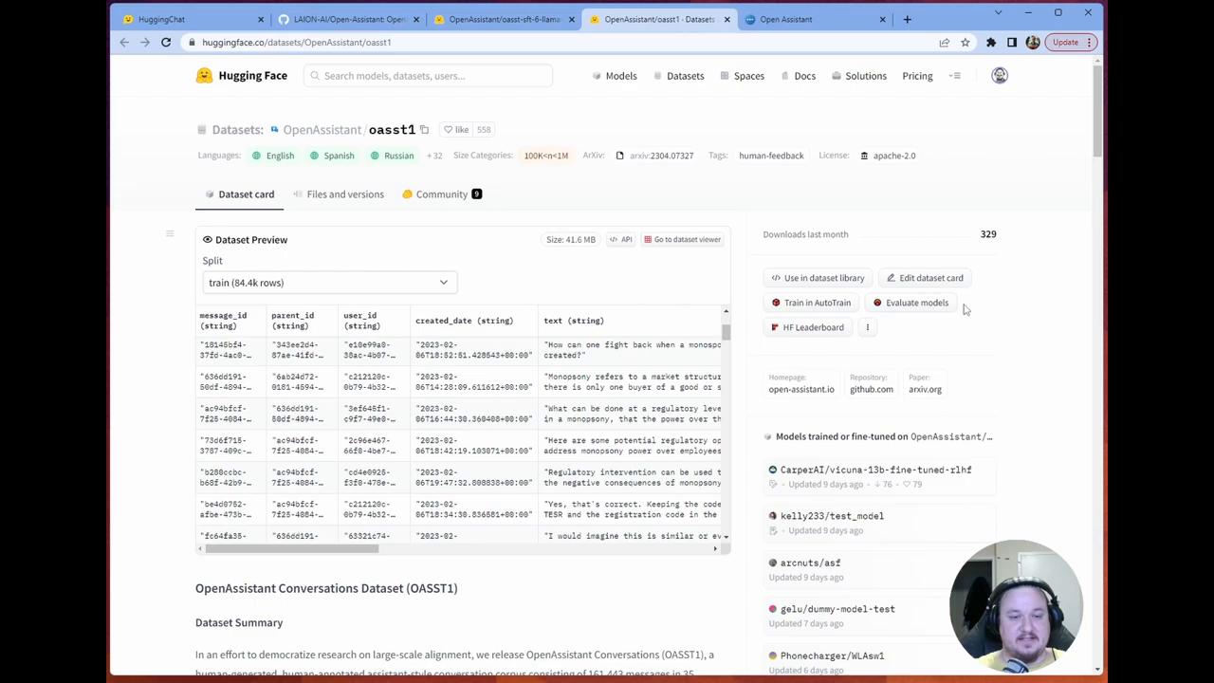
- Scroll the oasst1 dataset card down to its Dataset Summary and structure sections
scroll(down, 3)
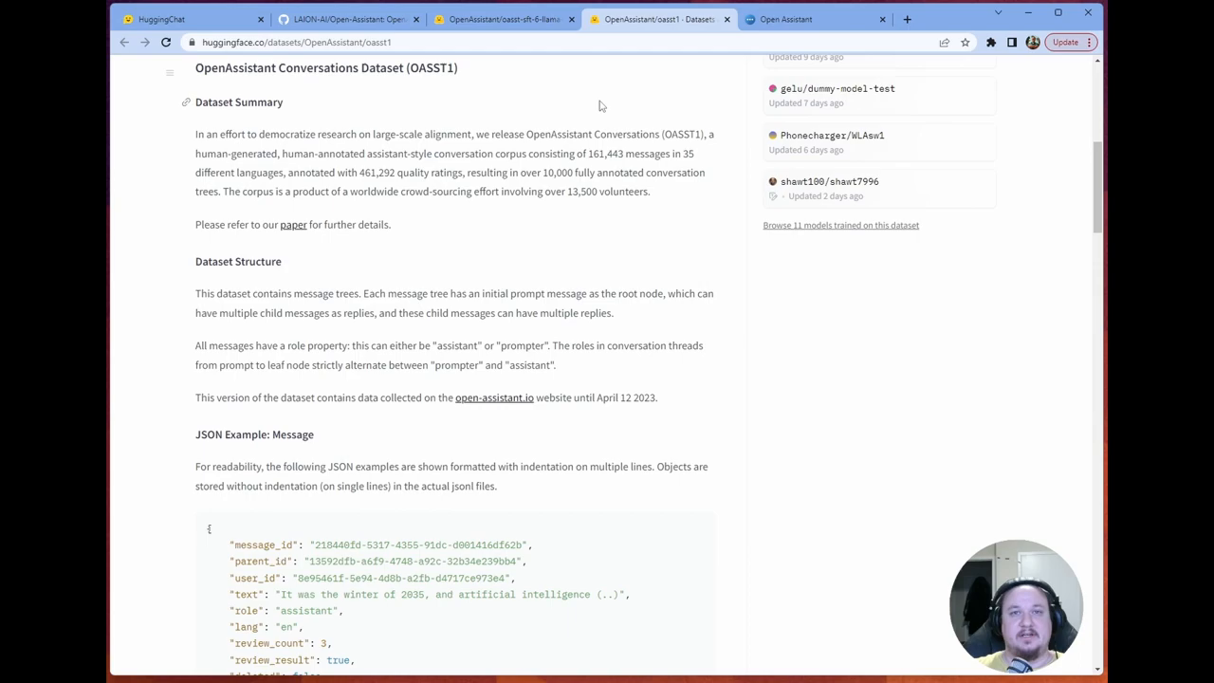
- Show the open-assistant.io project homepage
click(787, 19)
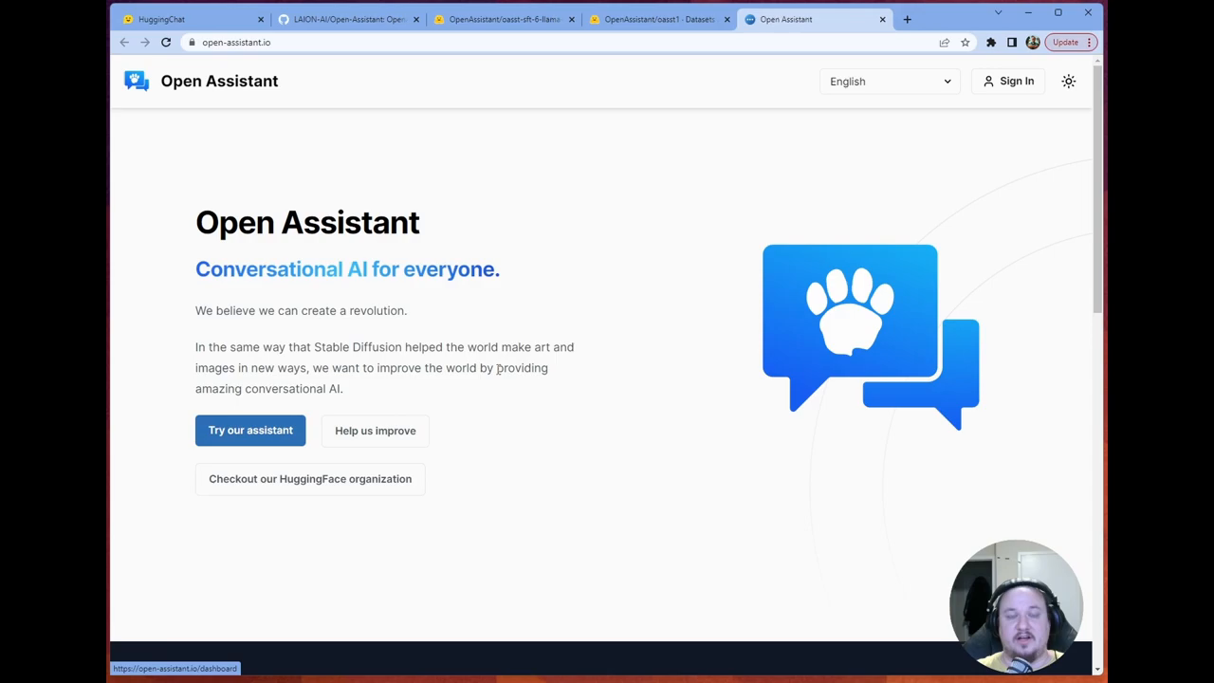
- Return to the HuggingChat conversation with the generated Fibonacci function
click(161, 19)
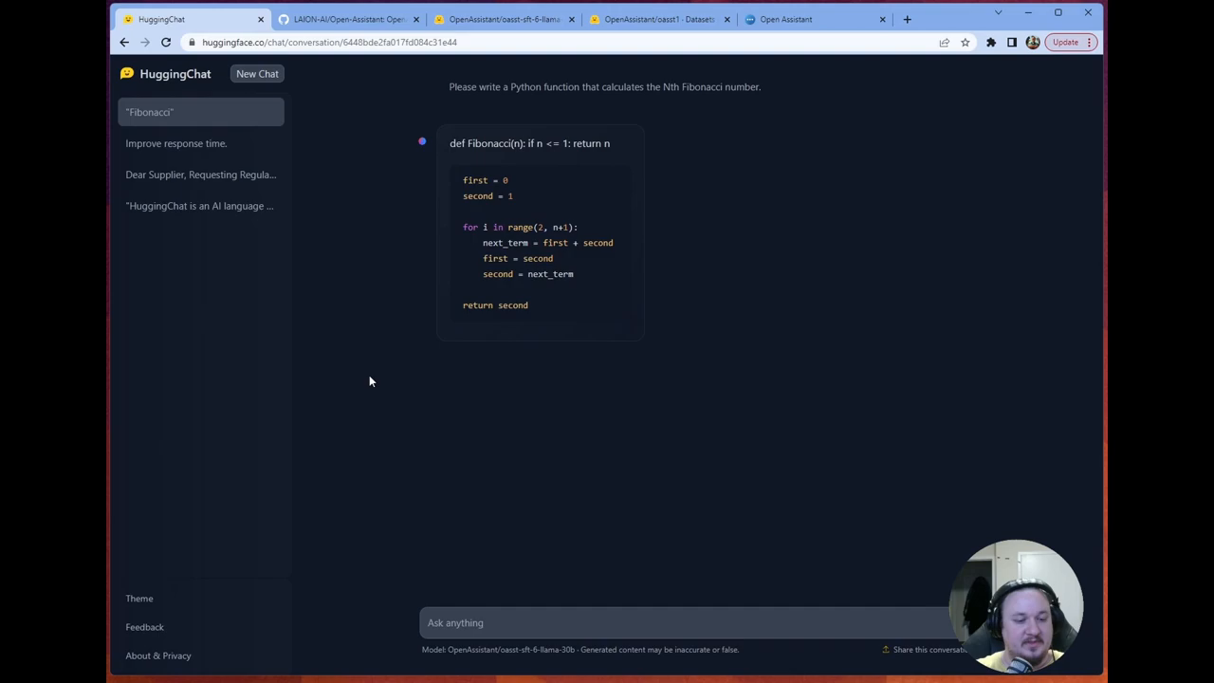
mouse_move(859, 247)
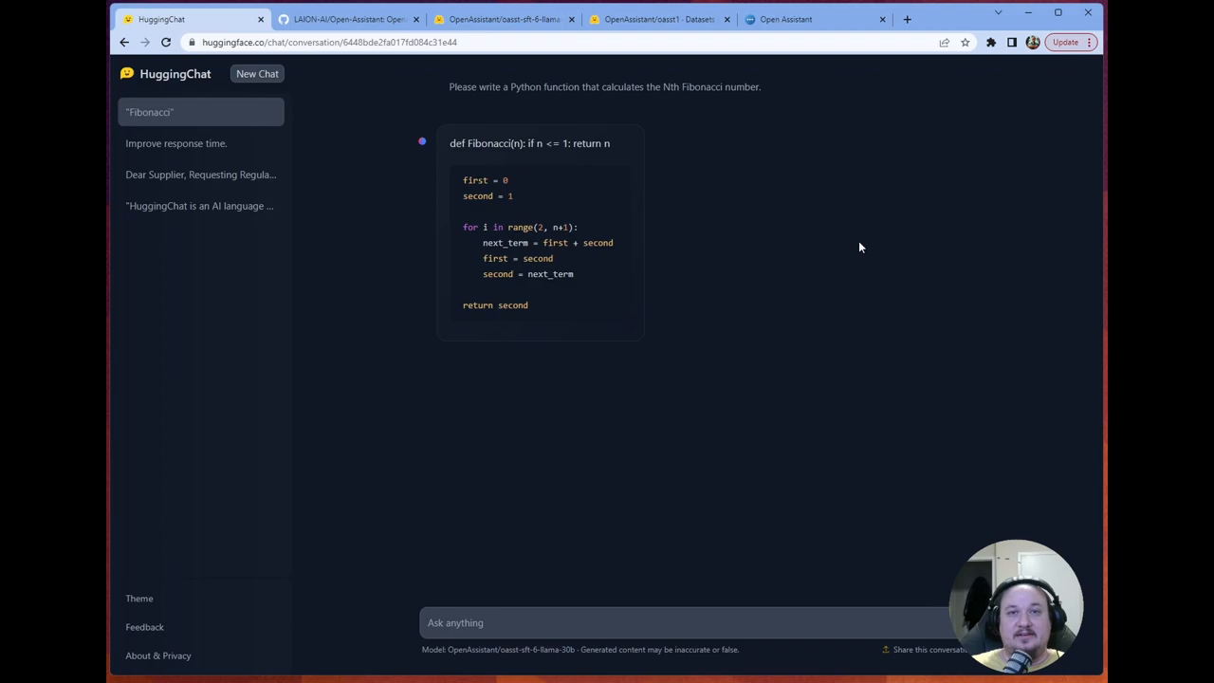
mouse_move(805, 186)
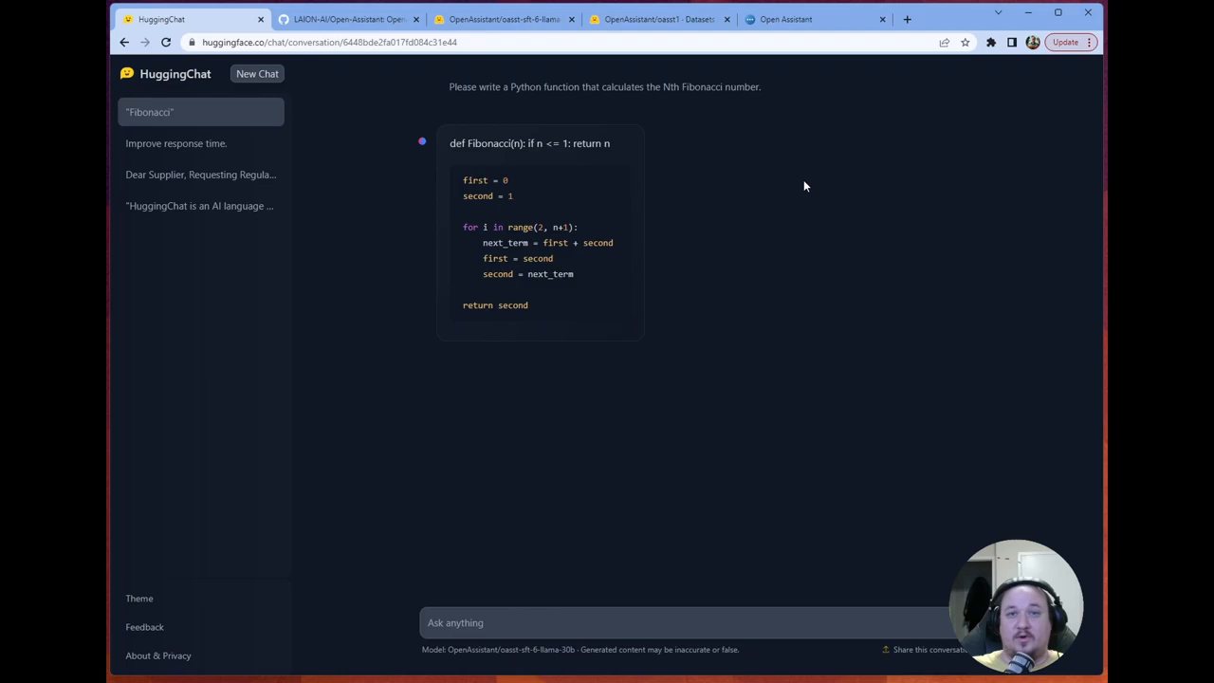